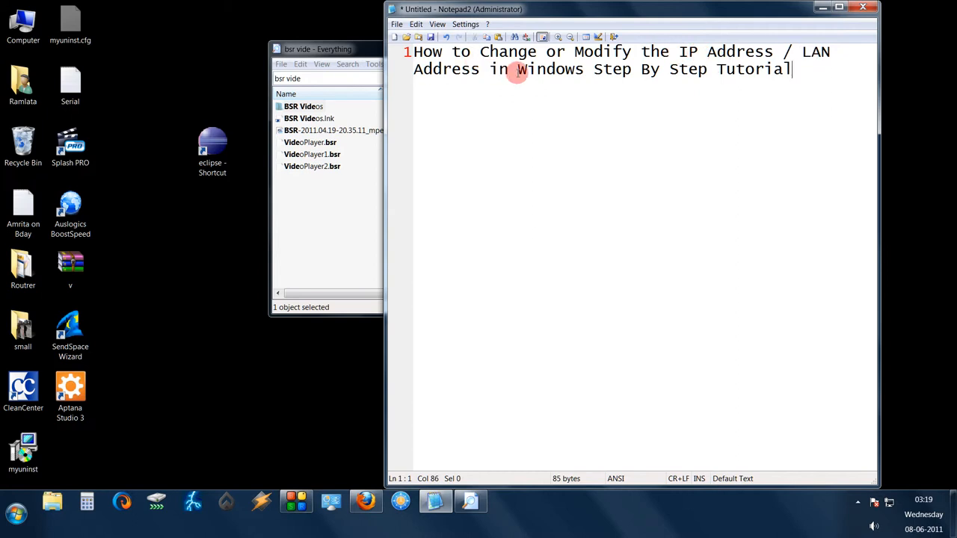
# Step: Bring up the Start menu and the context menu for the Control Panel entry
pyautogui.click(13, 514)
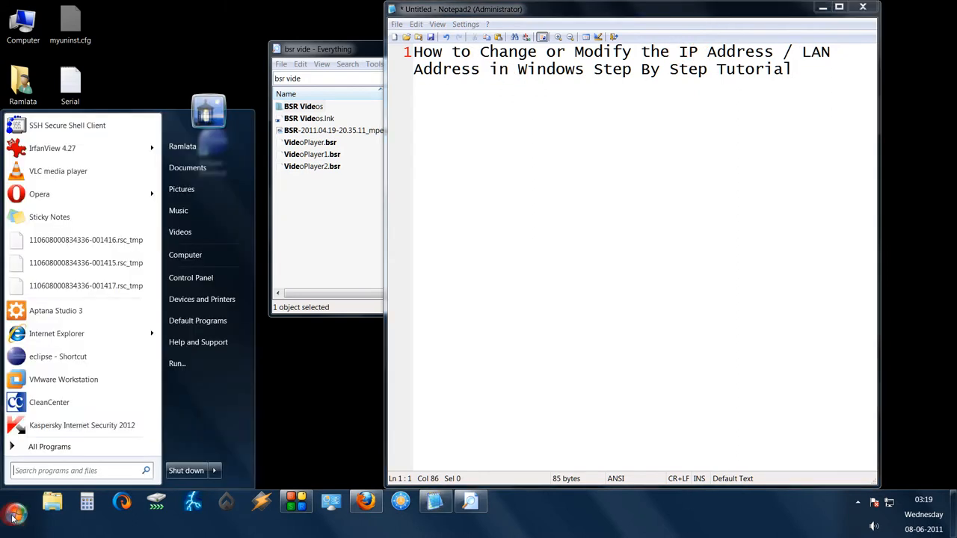
pyautogui.rightClick(191, 277)
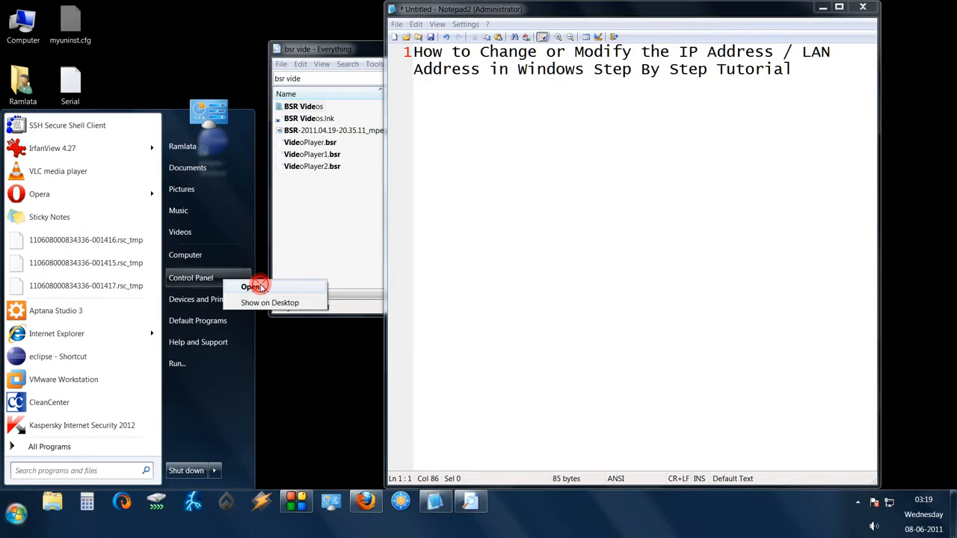
# Step: Open Control Panel and switch the view to Large icons showing all items
pyautogui.click(251, 288)
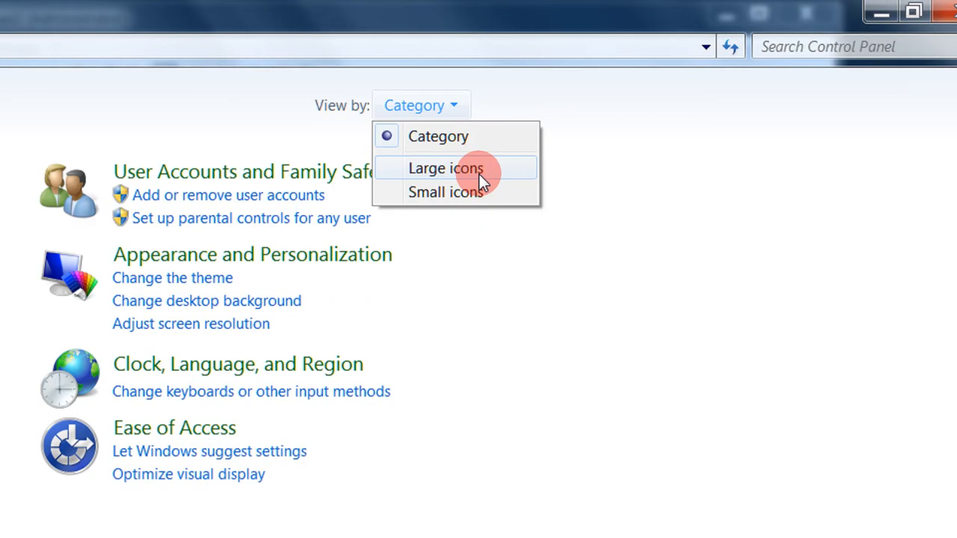
pyautogui.click(445, 168)
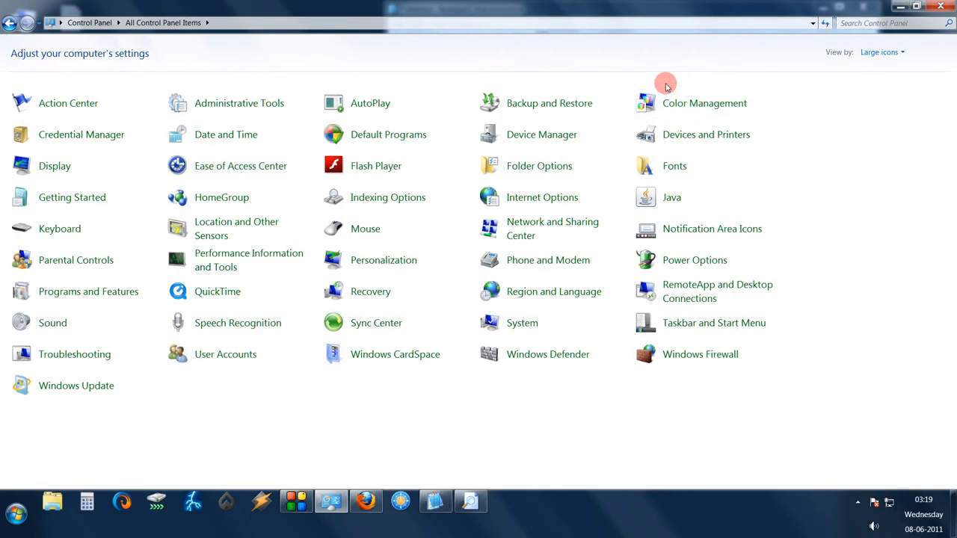
pyautogui.moveTo(553, 228)
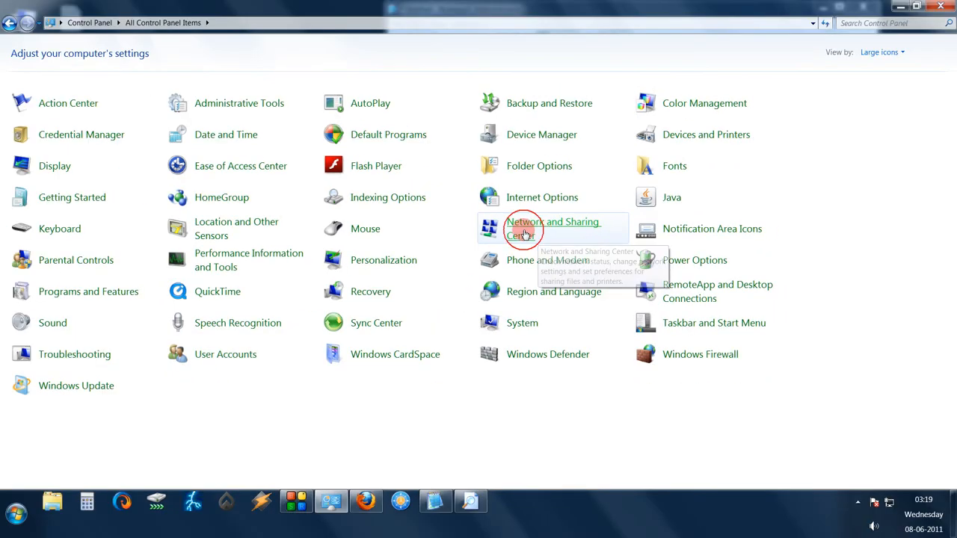
# Step: Go through Network and Sharing Center to Network Connections and select Local Area Connection
pyautogui.click(524, 227)
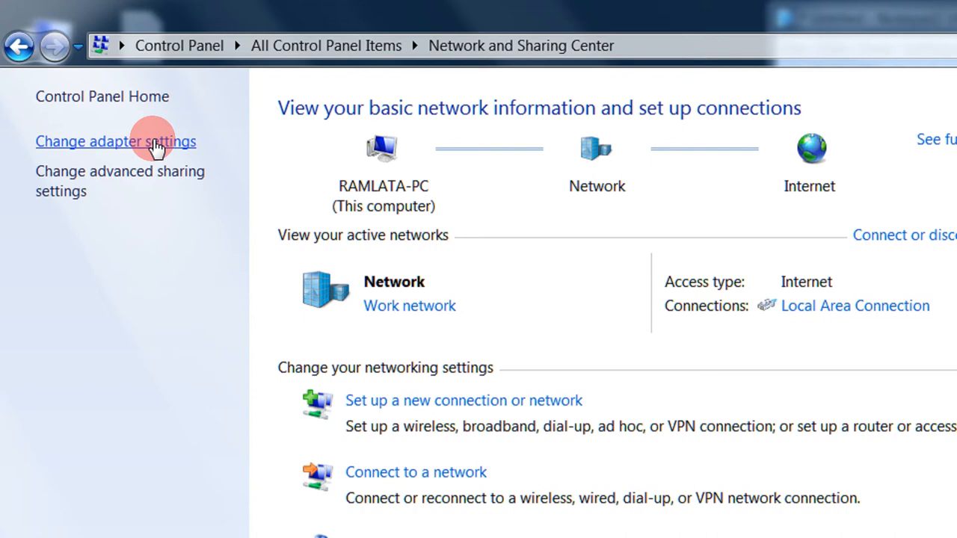
pyautogui.click(117, 141)
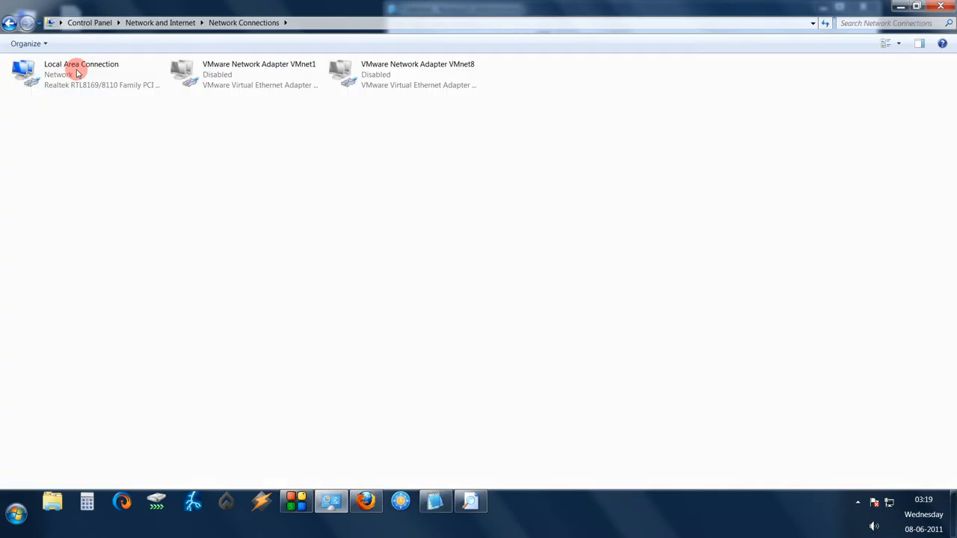
pyautogui.click(81, 75)
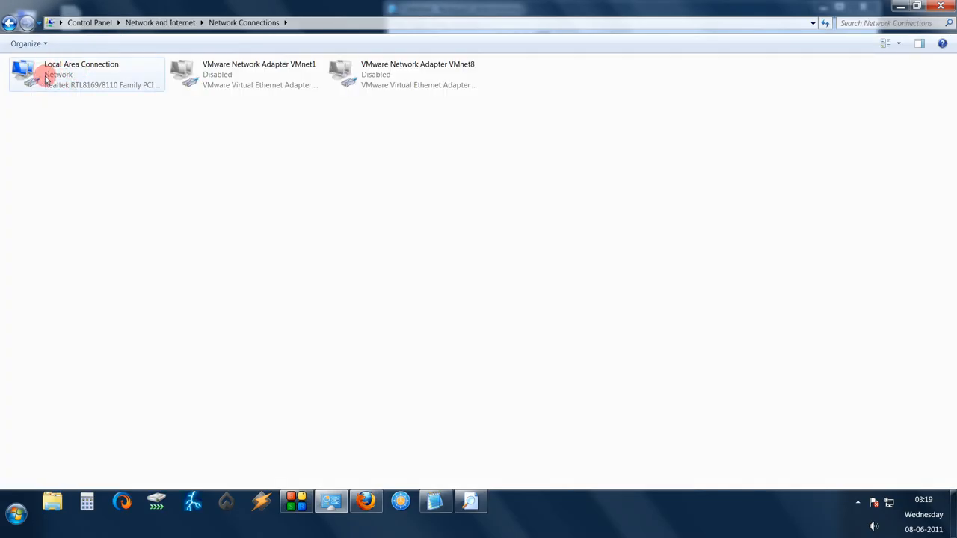
pyautogui.click(87, 75)
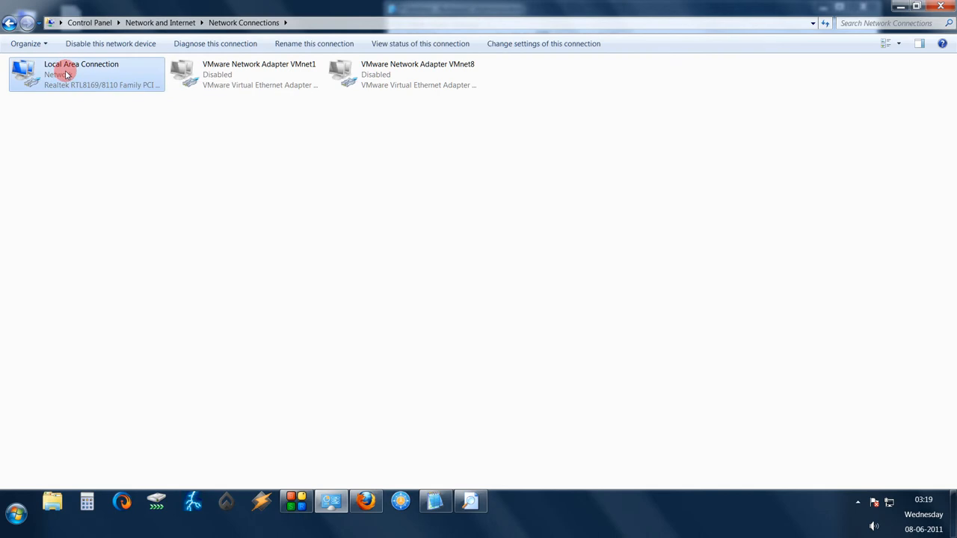
pyautogui.moveTo(87, 81)
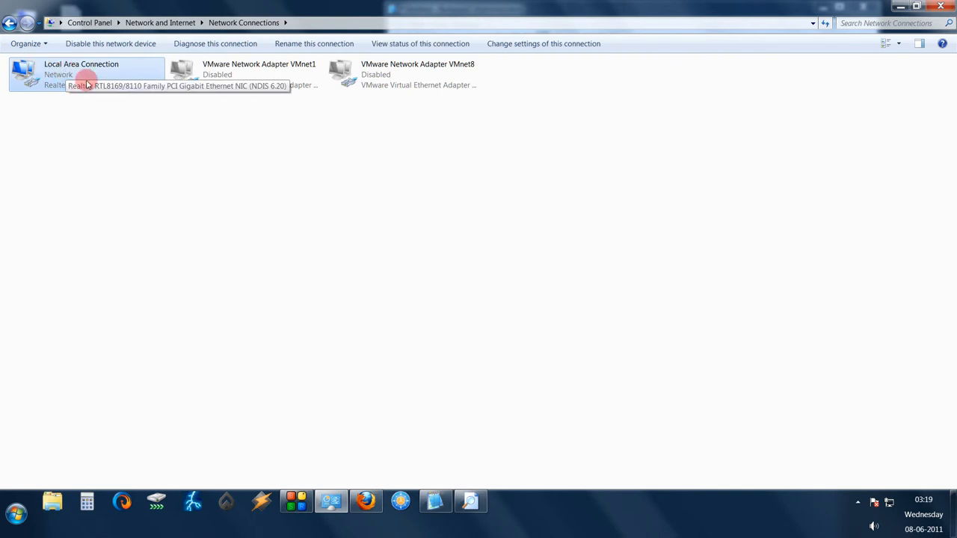
# Step: Open the Local Area Connection Properties window from its context menu
pyautogui.rightClick(87, 73)
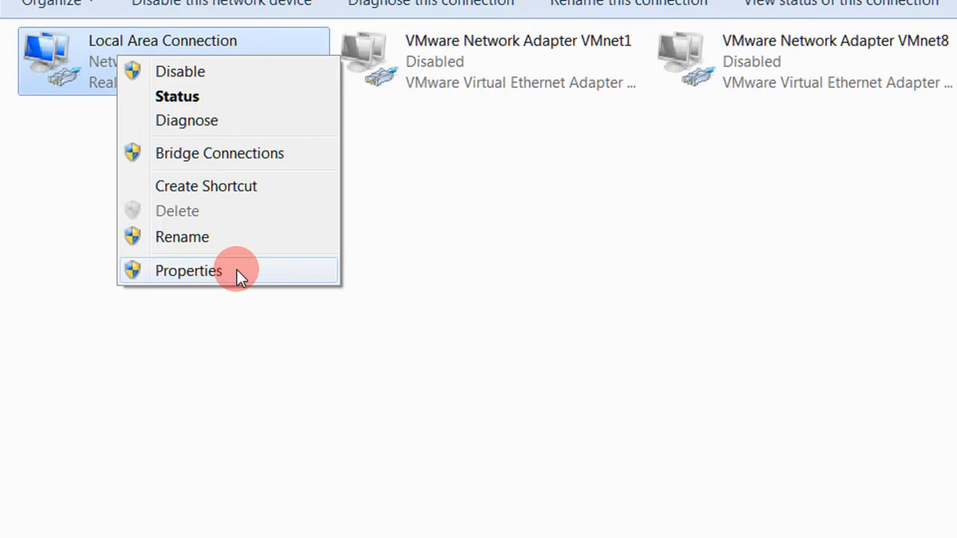
pyautogui.click(188, 271)
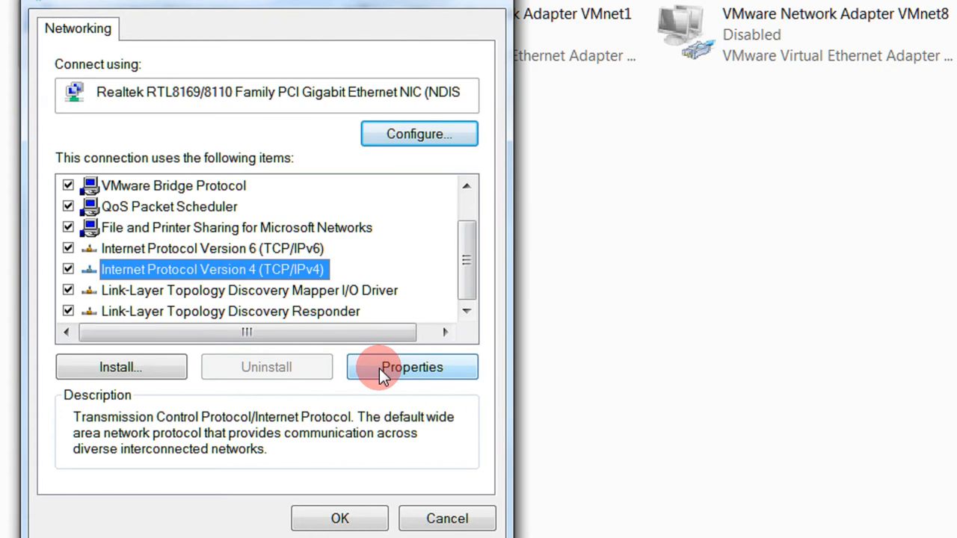
# Step: Open the TCP/IPv4 properties and start editing the static IP address field
pyautogui.click(413, 368)
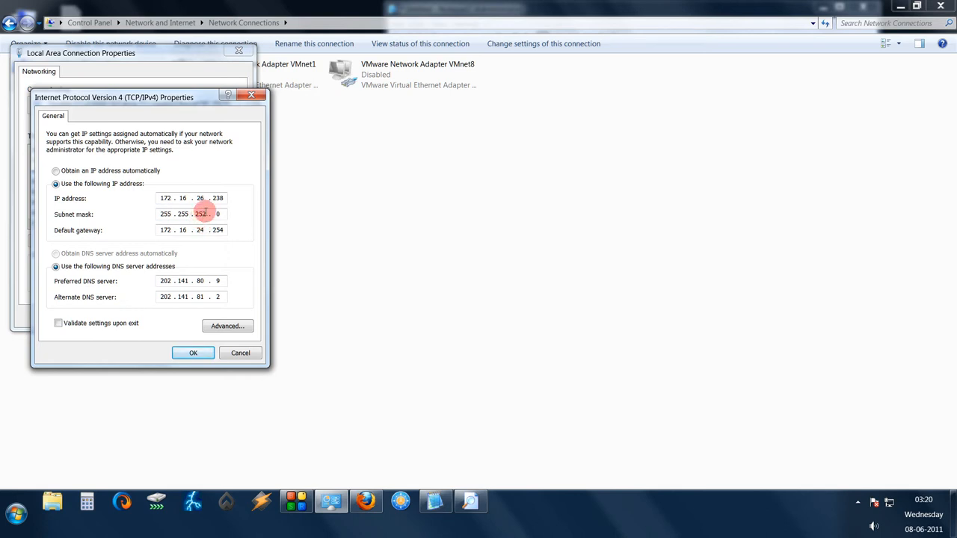
pyautogui.moveTo(201, 198)
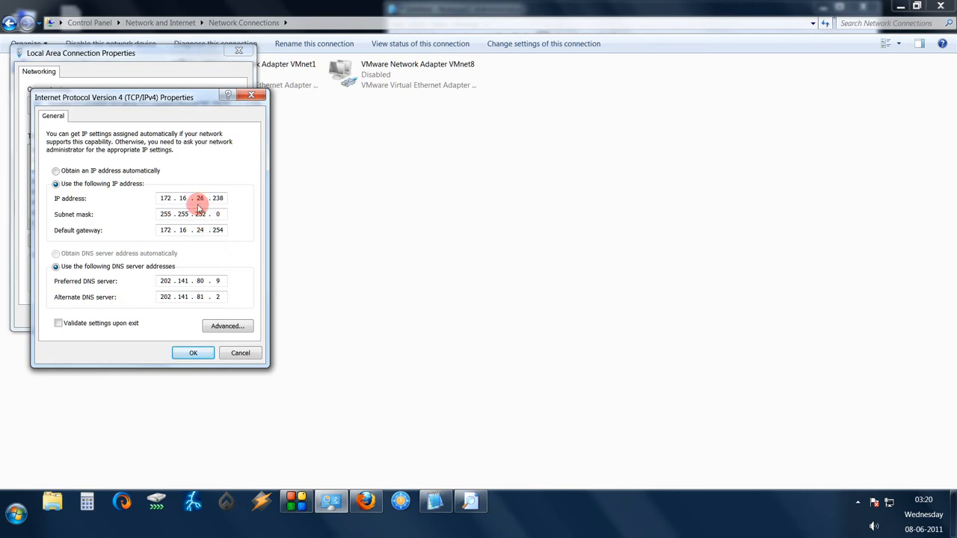
pyautogui.click(55, 170)
pyautogui.write('14')
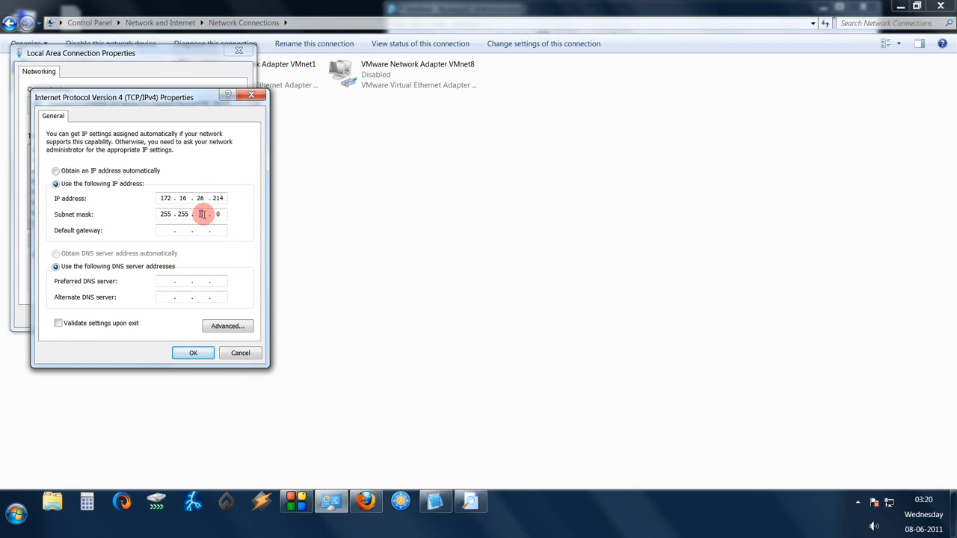
# Step: Enter mask 255.255.252.0, gateway 172.16.24.254, DNS 202.141.80.9 for 172.16.26.214, save and close
pyautogui.write('252')
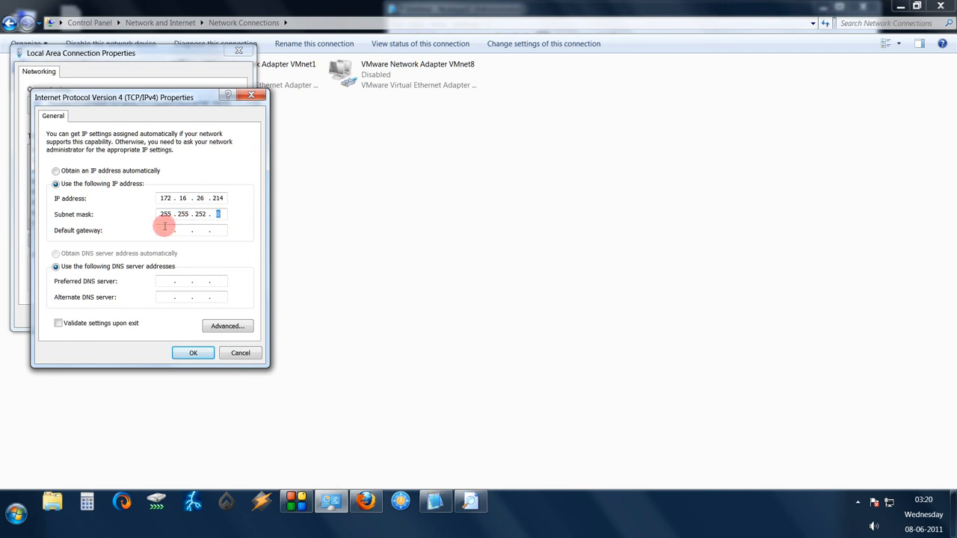
pyautogui.write('172 . . .')
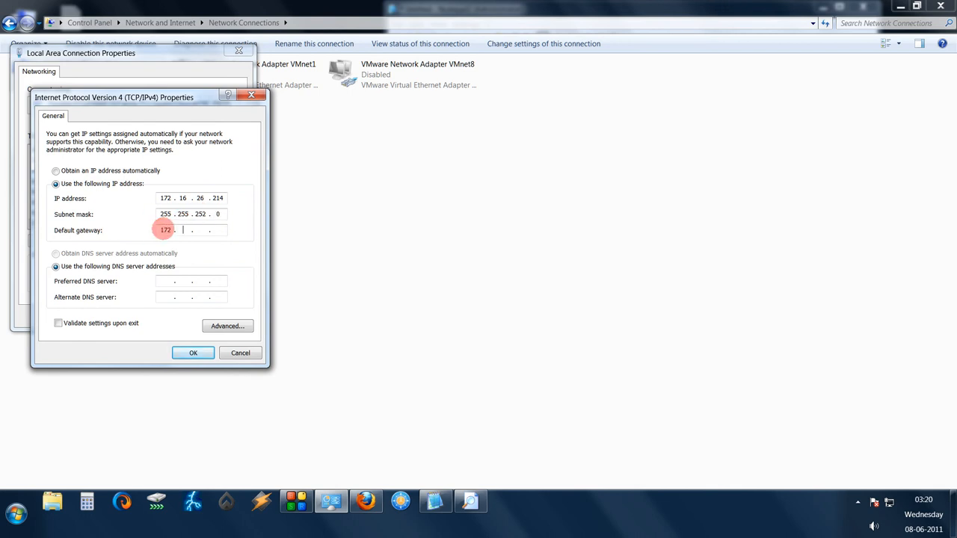
pyautogui.write('16')
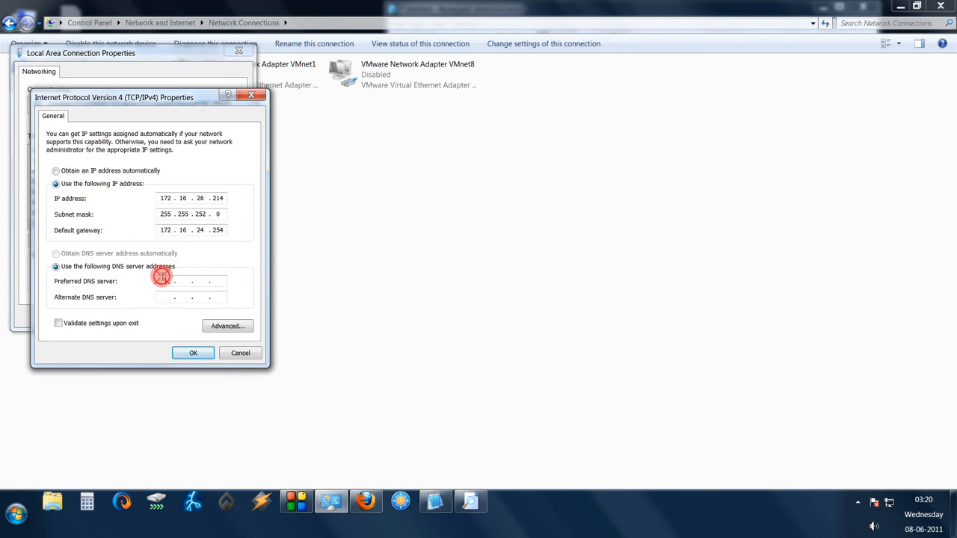
pyautogui.write('202.141')
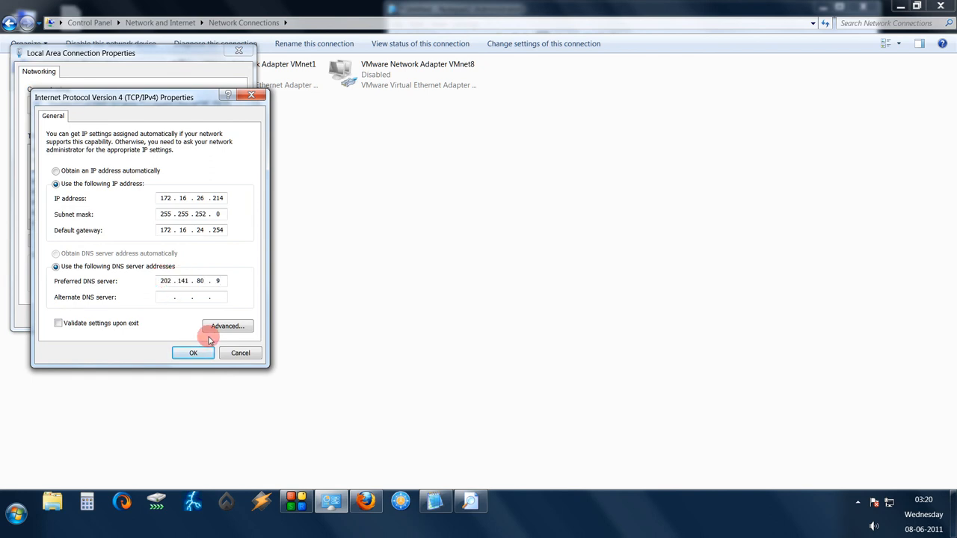
pyautogui.click(193, 353)
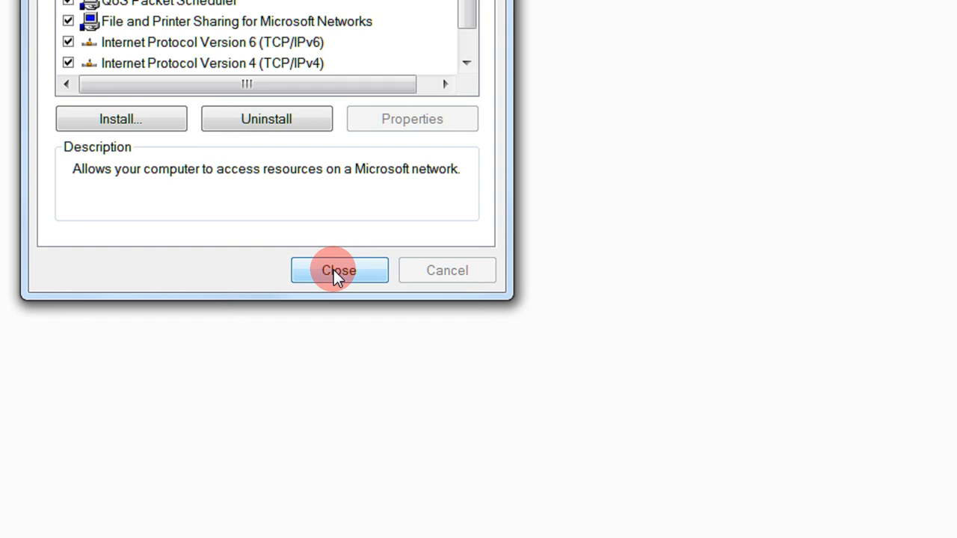
pyautogui.click(339, 269)
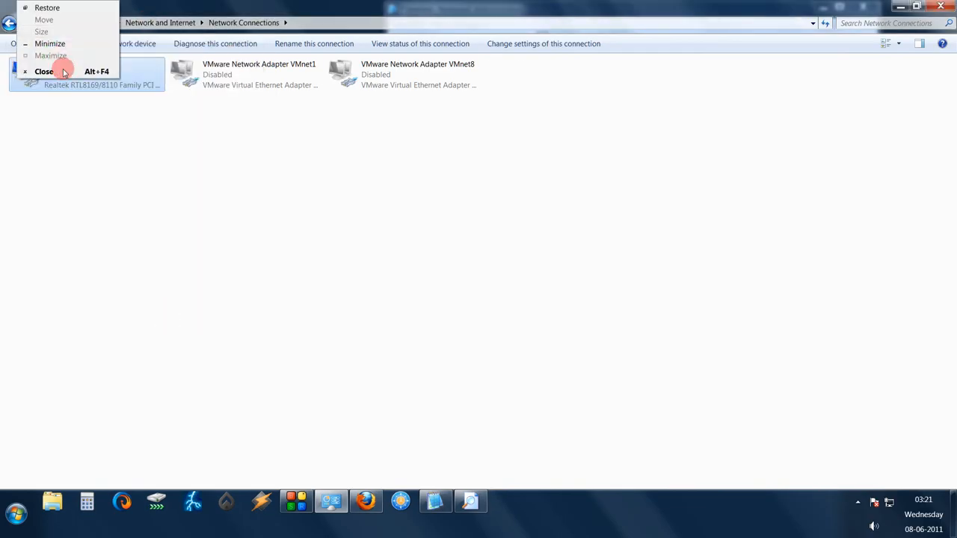